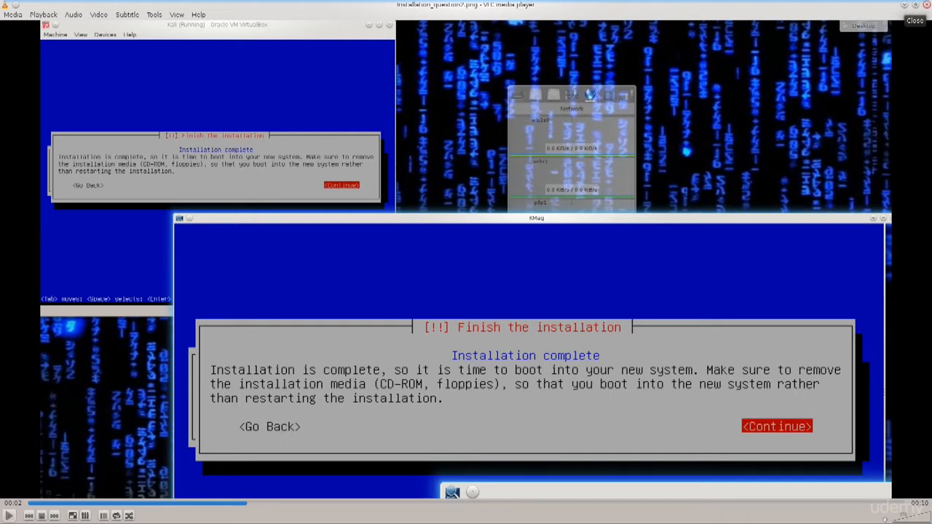
- Close VLC's installation-complete screenshot to reveal the Kali login screen
{"action": "left_click", "coordinate": [776, 426]}
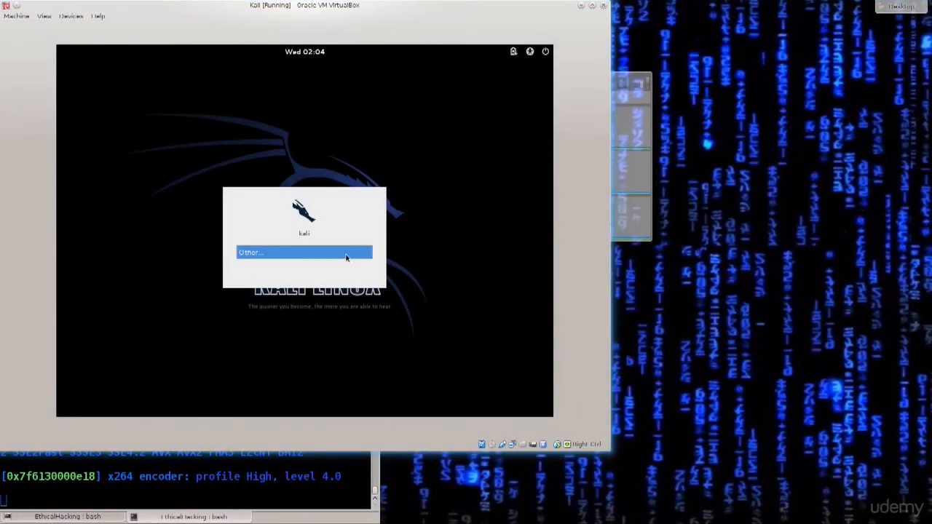
- Log in to Kali as root through 'Other...', entering the root username and password
{"action": "left_click", "coordinate": [304, 253]}
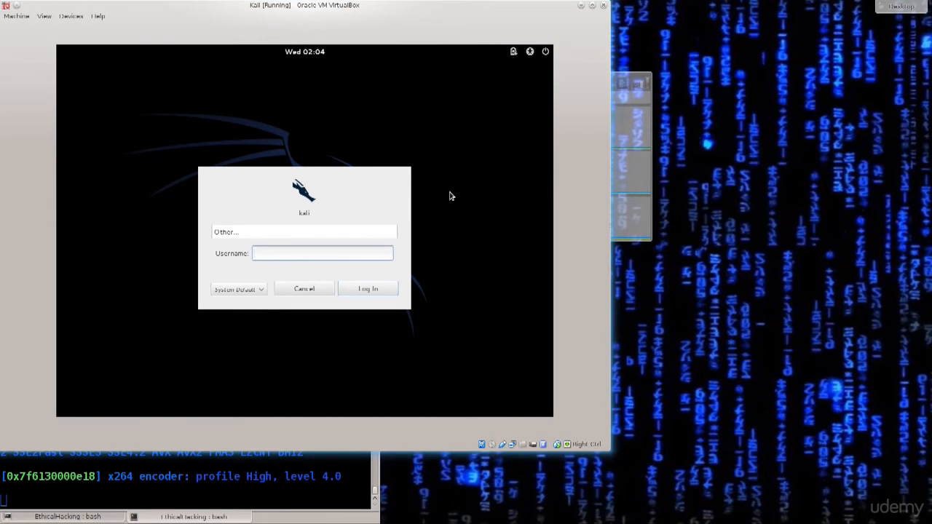
{"action": "left_click", "coordinate": [323, 253]}
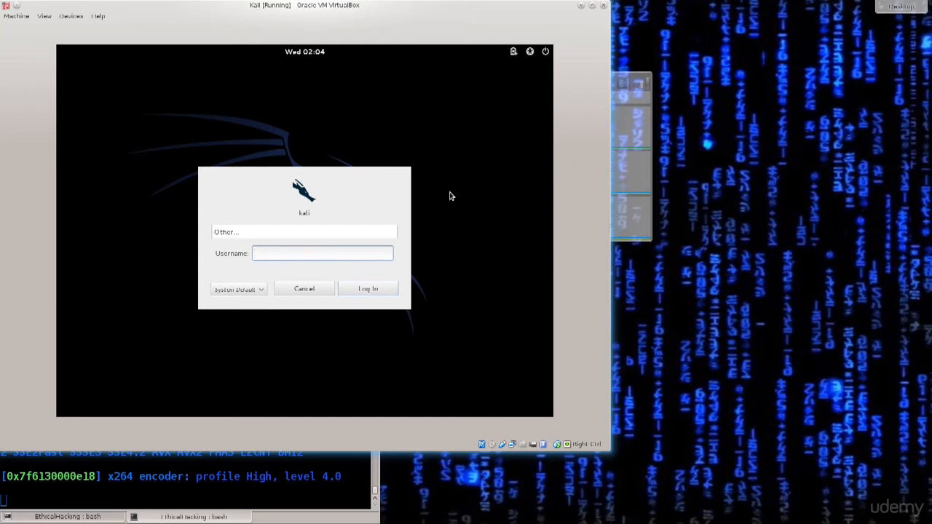
{"action": "left_click", "coordinate": [323, 253]}
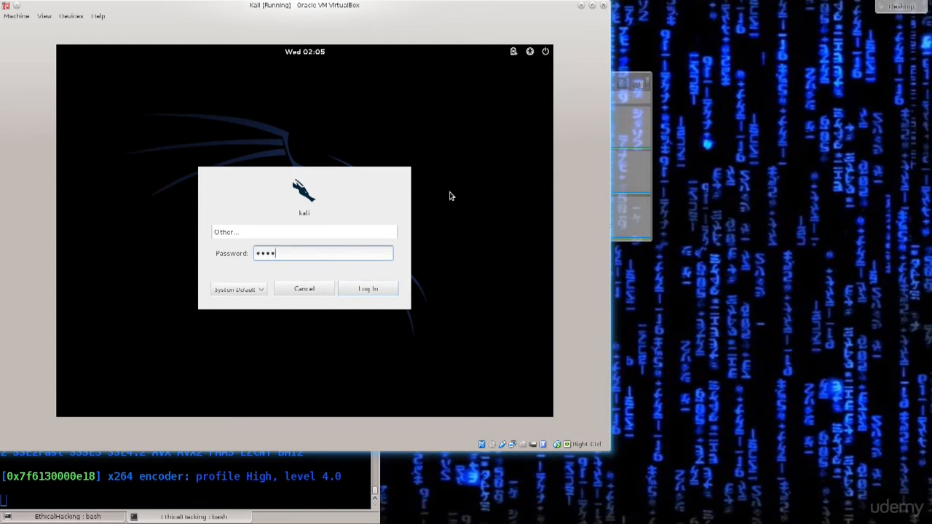
{"action": "left_click", "coordinate": [368, 289]}
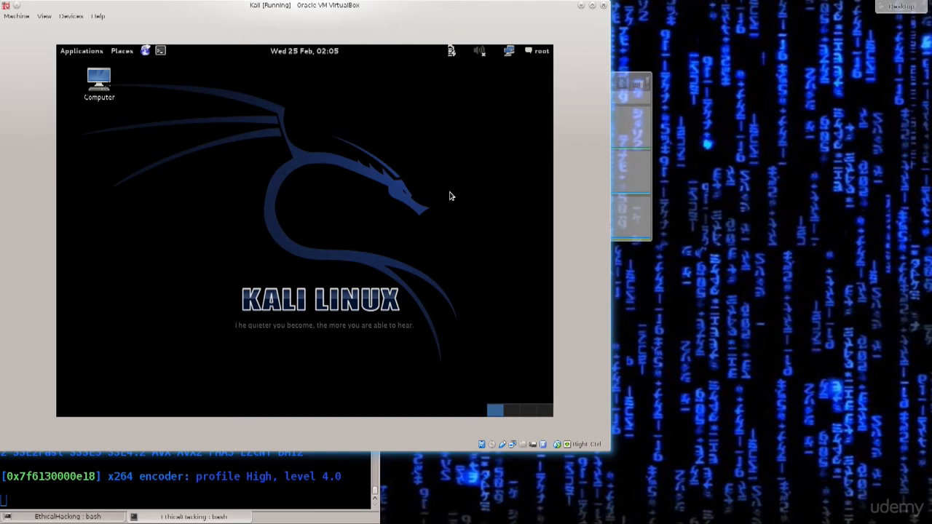
{"action": "mouse_move", "coordinate": [398, 212]}
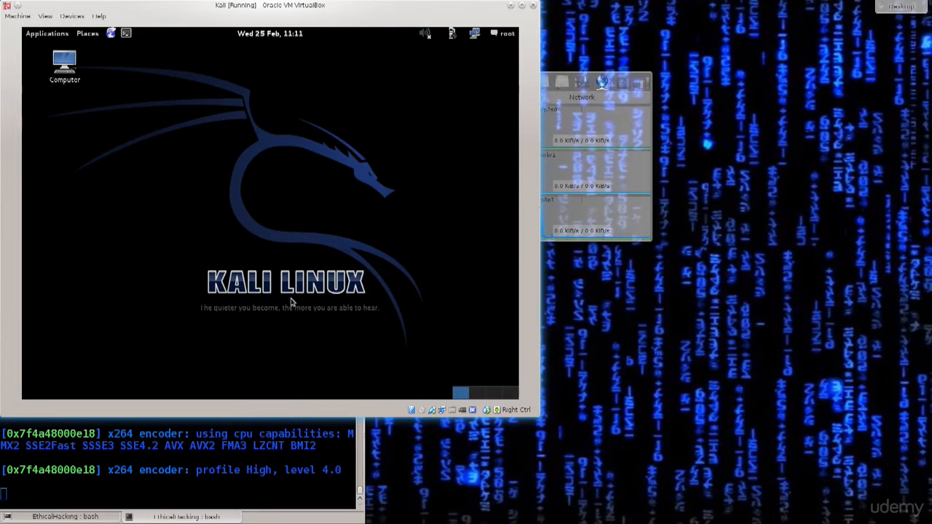
{"action": "mouse_move", "coordinate": [265, 329]}
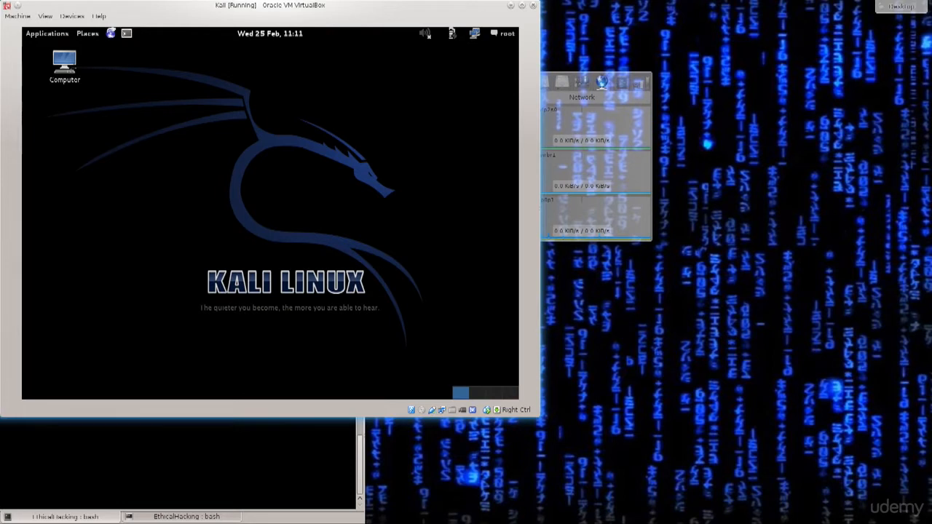
- Launch a root terminal from the terminal icon in Kali's top panel
{"action": "left_click", "coordinate": [125, 33]}
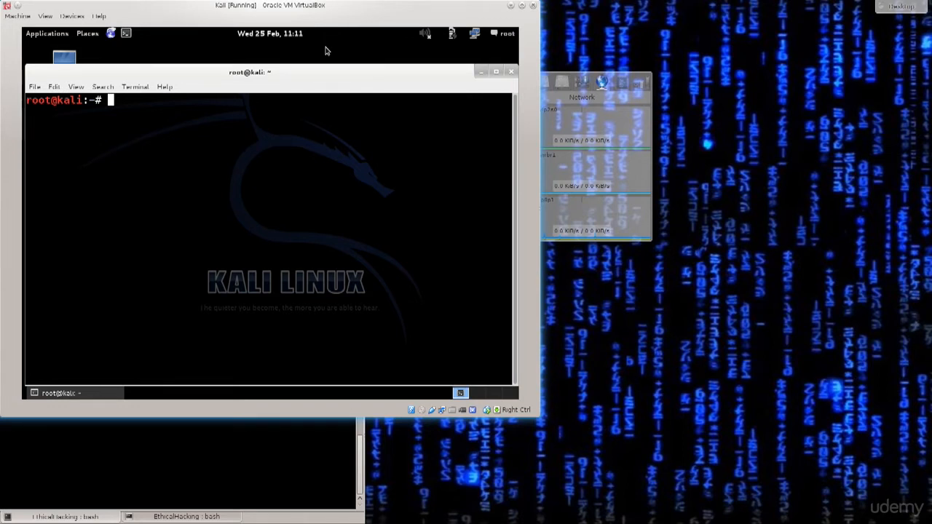
- Run ping yahoo.com in the Kali terminal and stop it with Ctrl+C after no replies
{"action": "type", "text": "pi"}
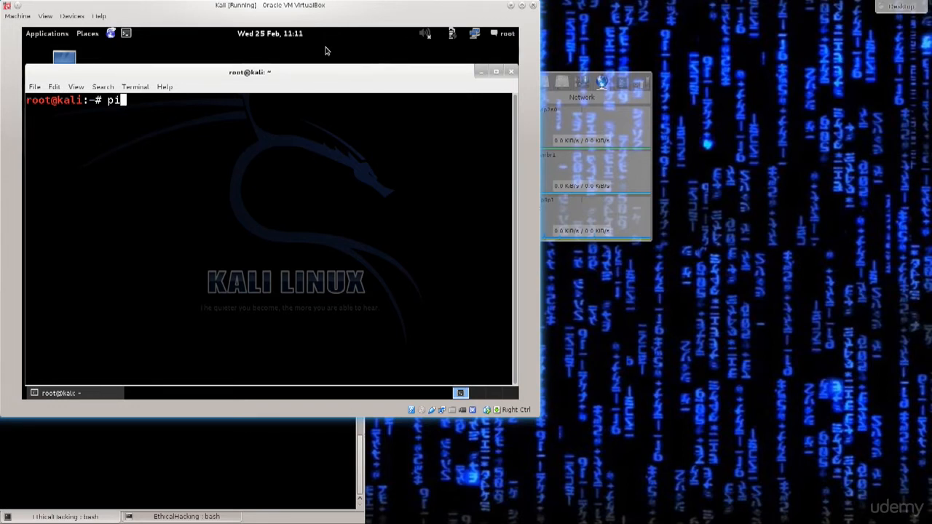
{"action": "type", "text": "ng yaho"}
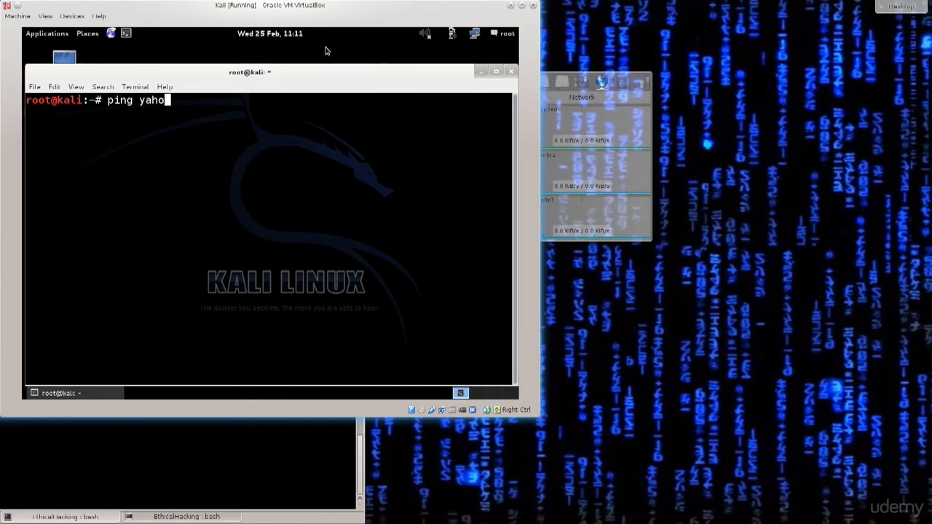
{"action": "type", "text": "o.com"}
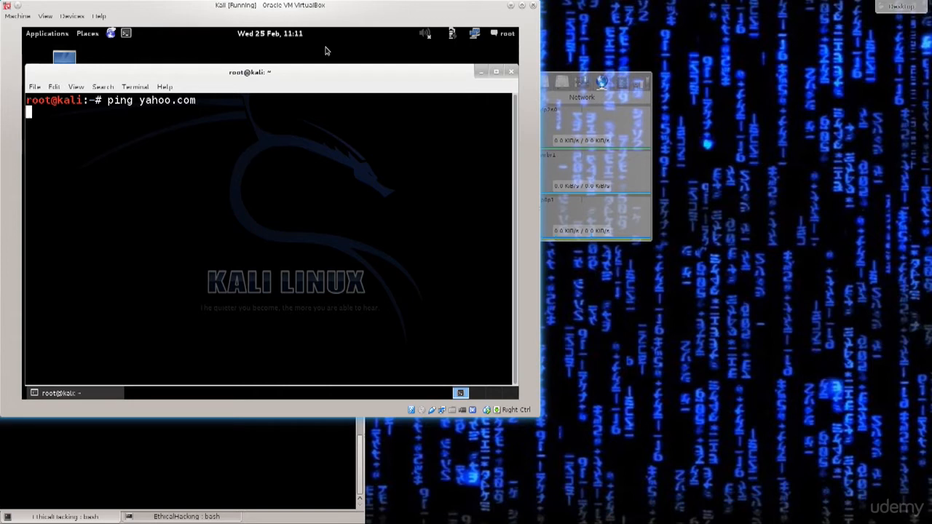
{"action": "key", "text": "ctrl+c"}
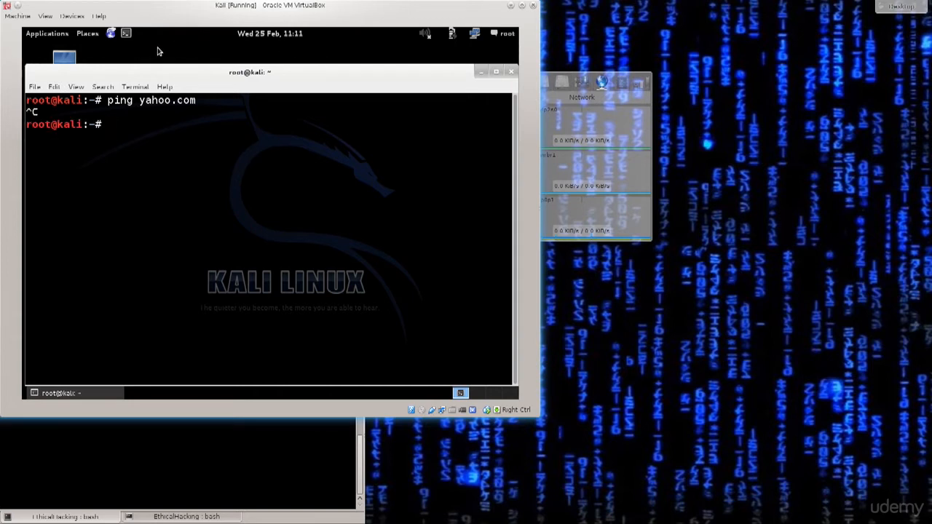
{"action": "mouse_move", "coordinate": [150, 52]}
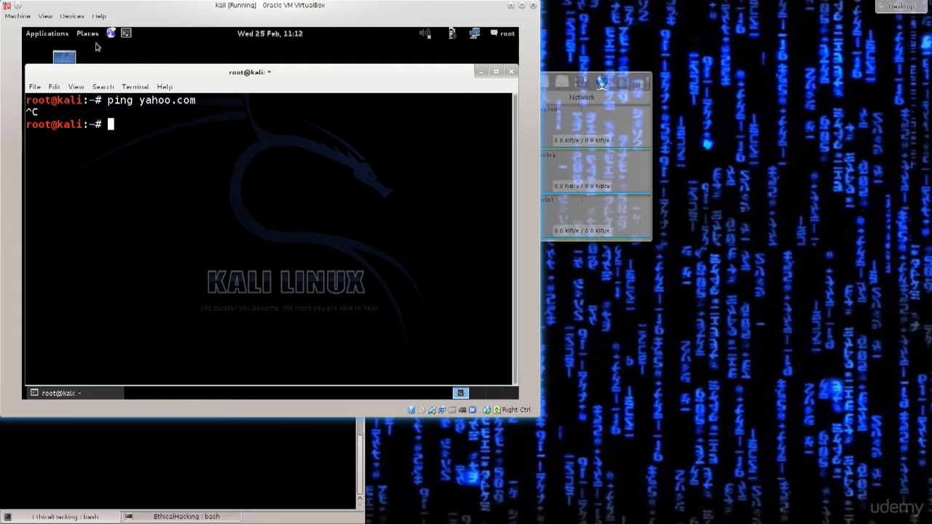
{"action": "left_click", "coordinate": [72, 16]}
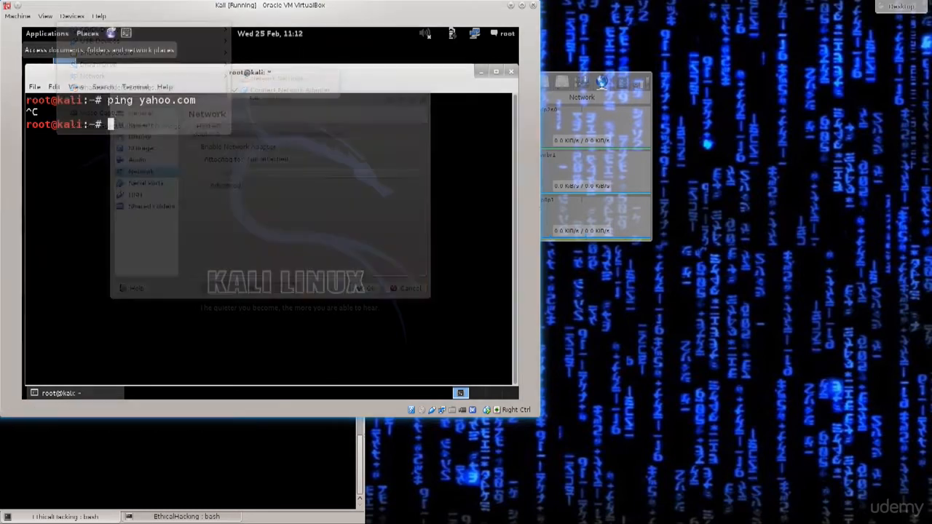
- Attach Adapter 1 as Bridged Adapter on p8p1 with promiscuous mode Allow VMs
{"action": "left_click", "coordinate": [299, 159]}
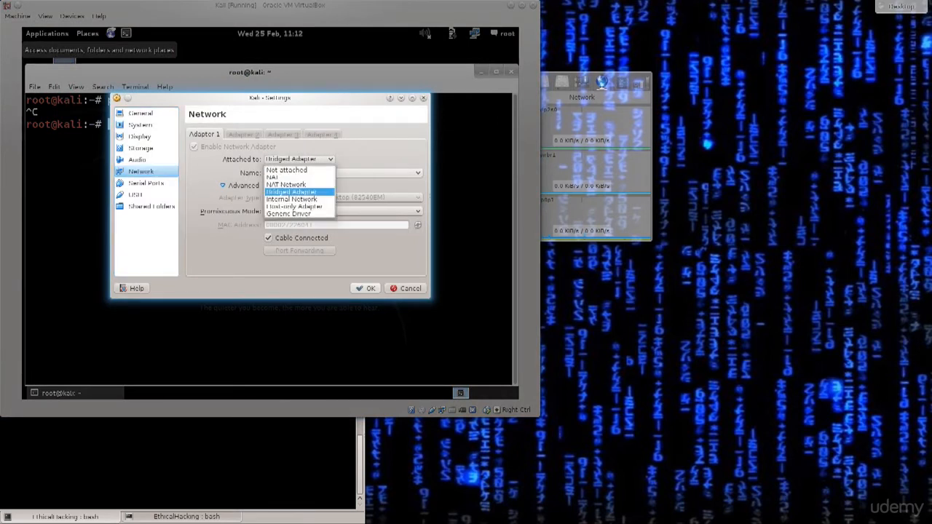
{"action": "left_click", "coordinate": [284, 176]}
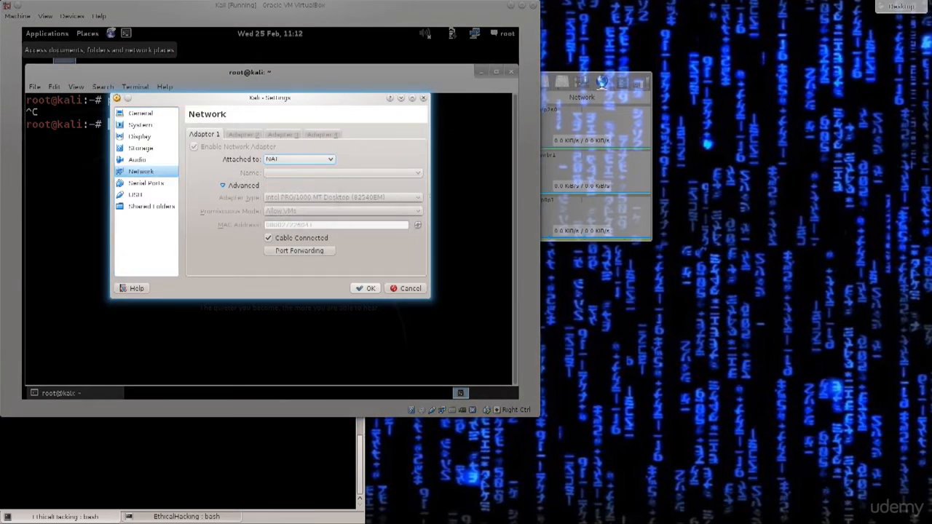
{"action": "left_click", "coordinate": [330, 159]}
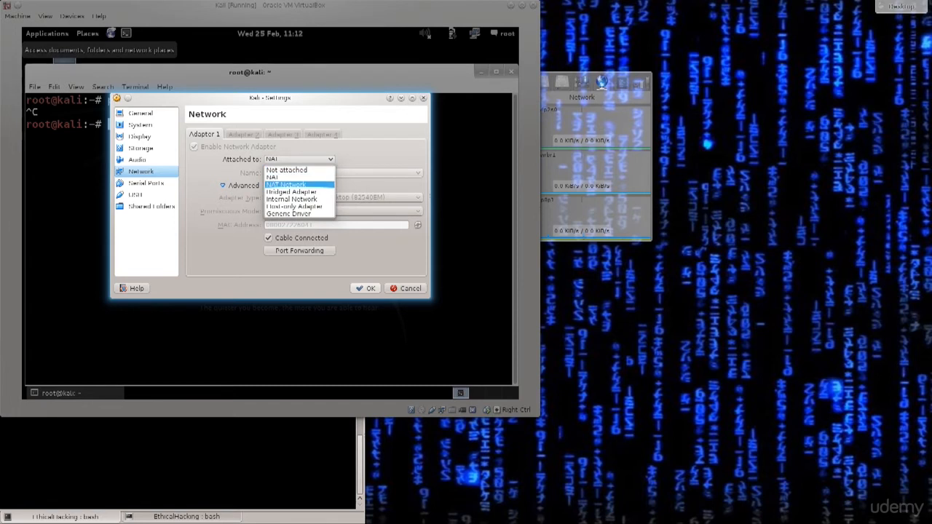
{"action": "left_click", "coordinate": [291, 199]}
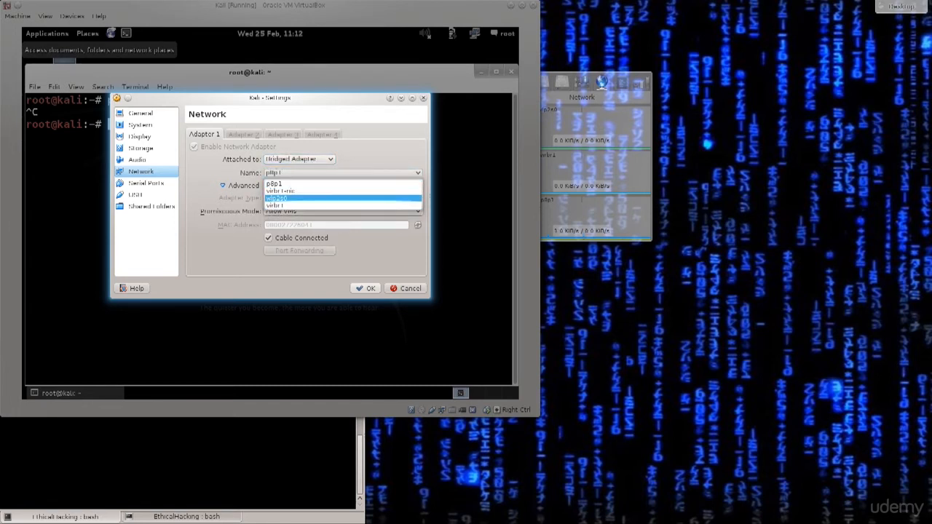
{"action": "left_click", "coordinate": [342, 198]}
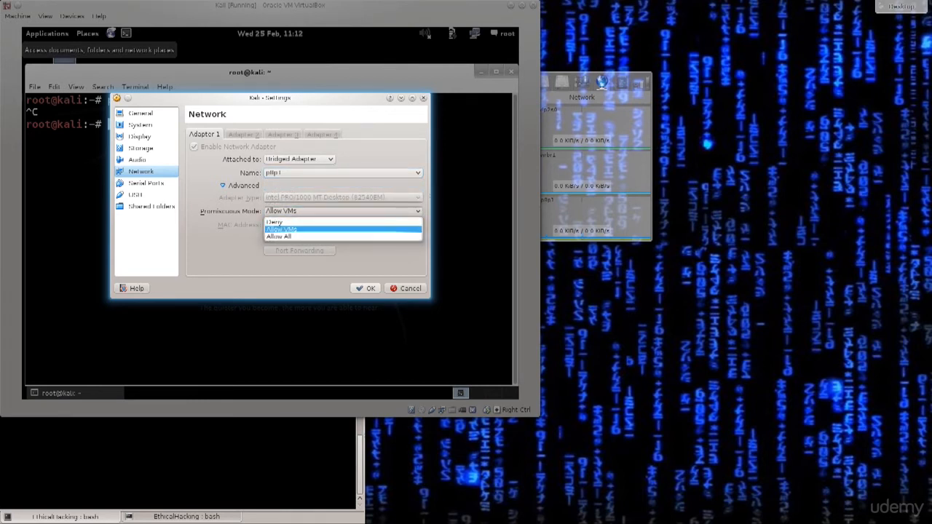
{"action": "left_click", "coordinate": [281, 229]}
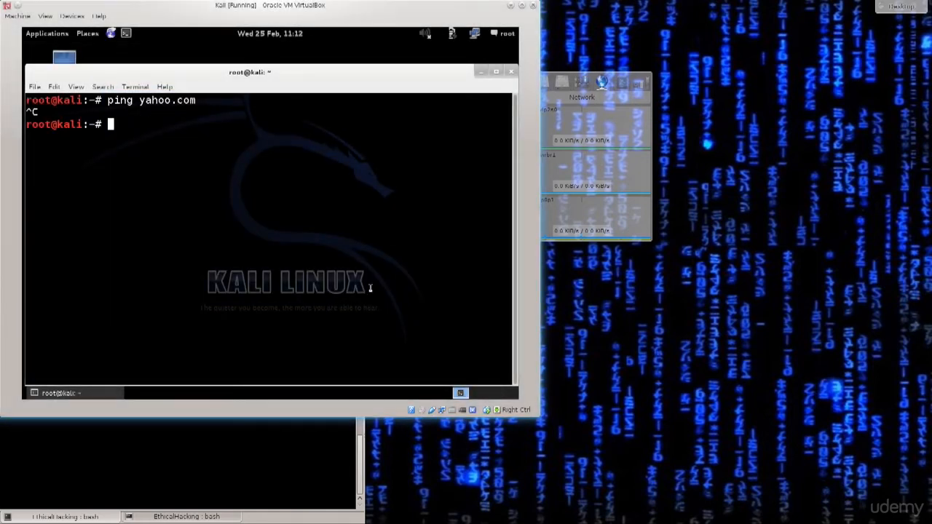
{"action": "mouse_move", "coordinate": [51, 184]}
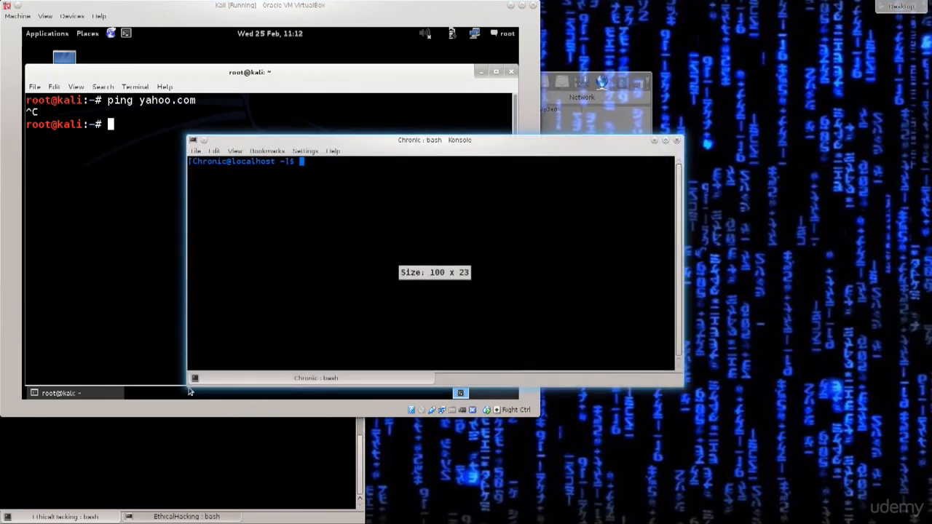
- Run ifconfig in the host Konsole, confirming p8p1 at 192.168.1.101
{"action": "type", "text": "ifconfig"}
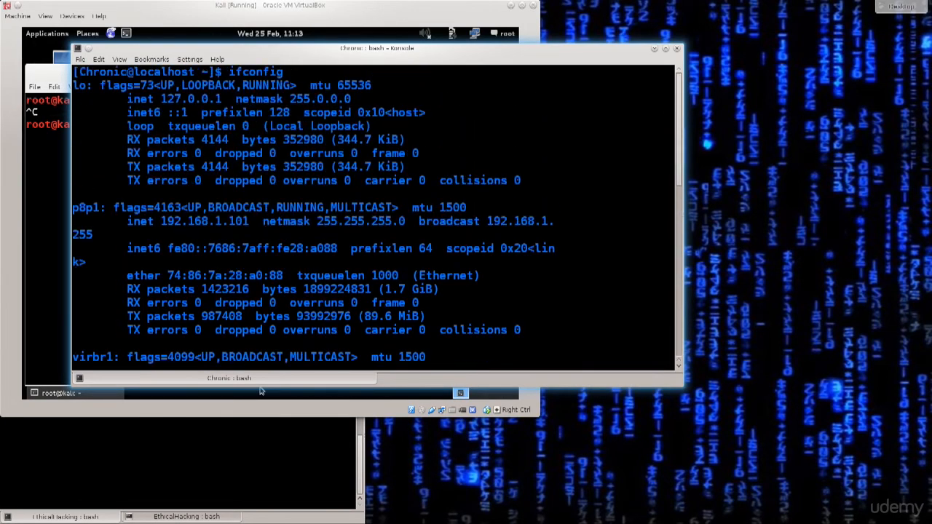
{"action": "double_click", "coordinate": [86, 207]}
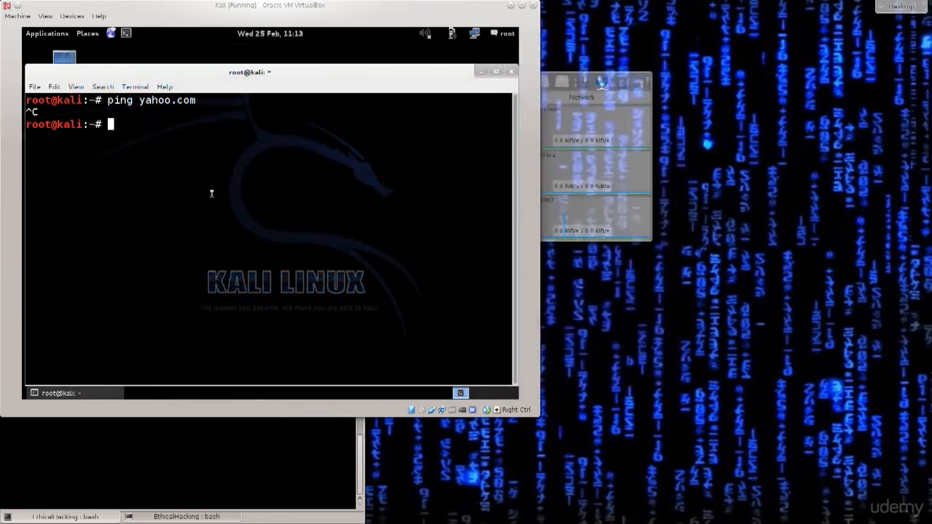
{"action": "mouse_move", "coordinate": [194, 163]}
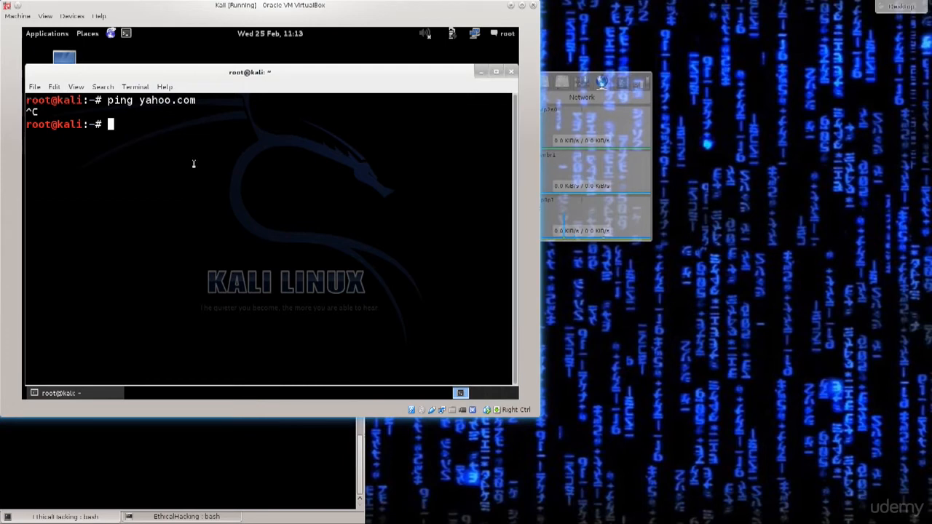
- Reopen Devices > Network Settings, check Adapter 1 is bridged to p8p1, and close it
{"action": "left_click", "coordinate": [71, 15]}
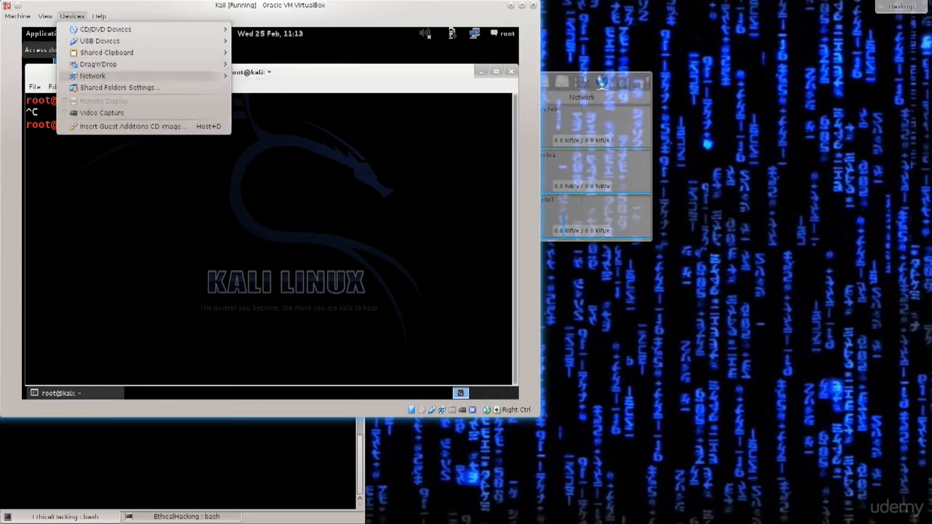
{"action": "left_click", "coordinate": [93, 75]}
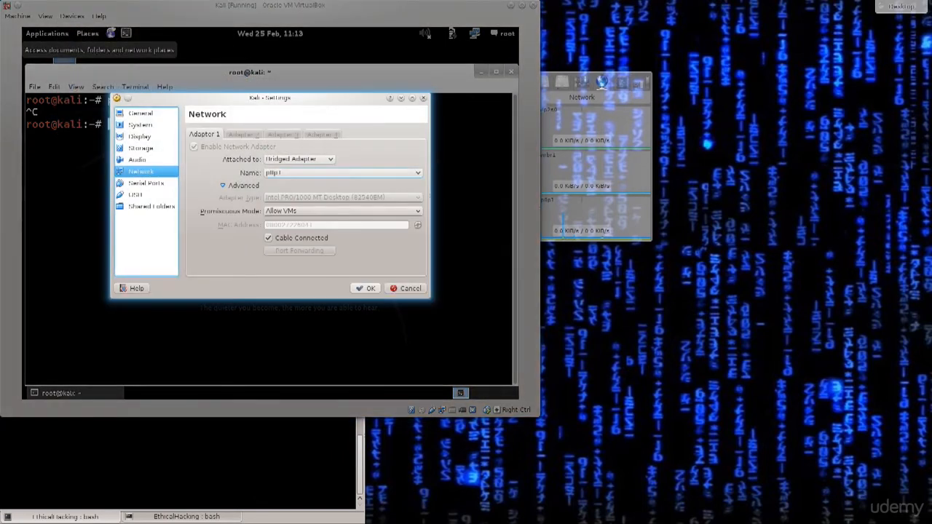
{"action": "left_click", "coordinate": [406, 288]}
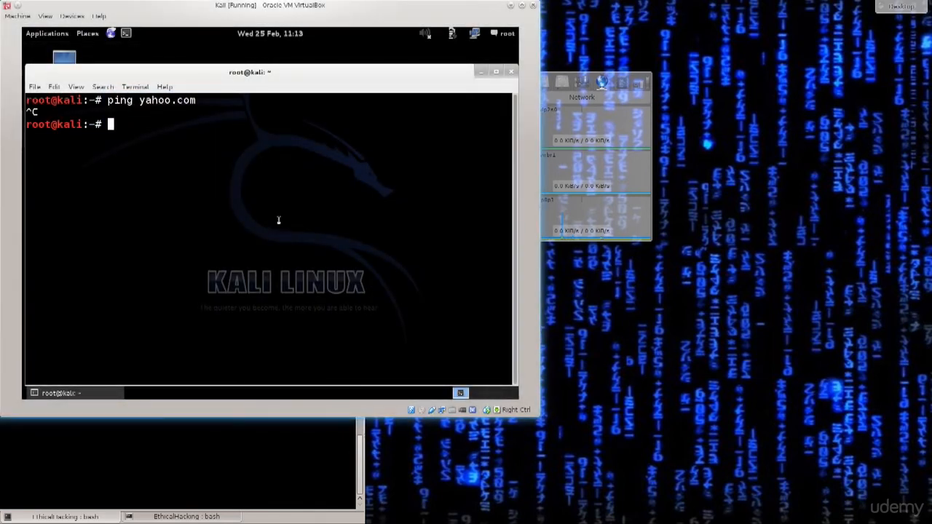
- Run ping yahoo.com again and abandon it when no replies come back
{"action": "type", "text": "ping yahoo.com"}
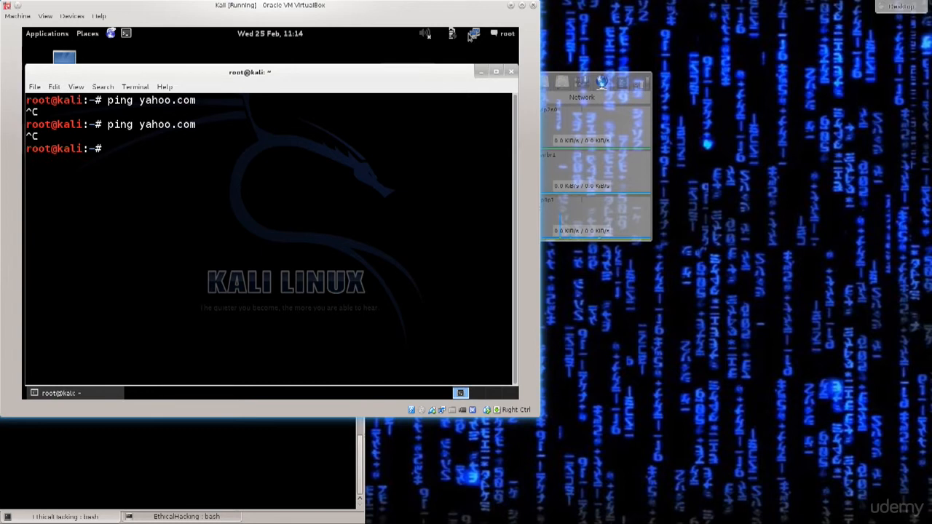
{"action": "left_click", "coordinate": [473, 34]}
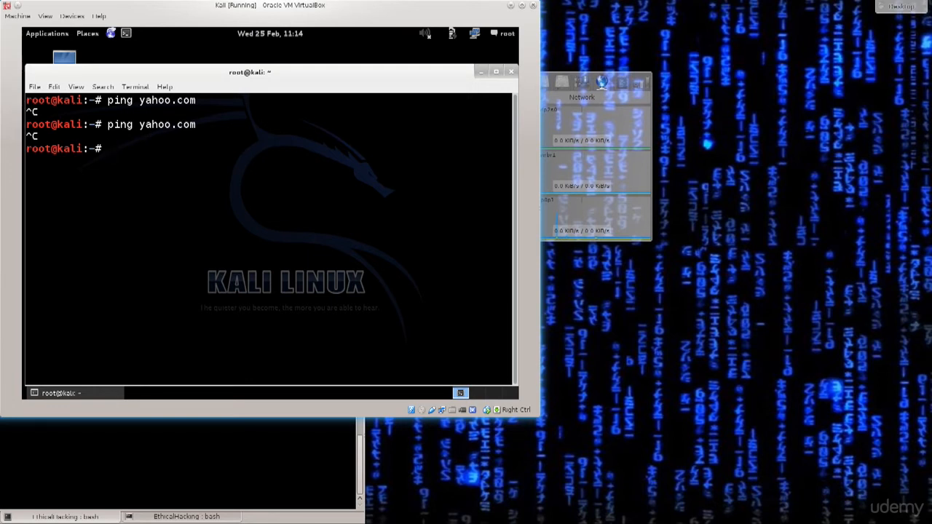
- Change into /etc/NetworkManager and list its files, showing NetworkManager.conf
{"action": "type", "text": "cd"}
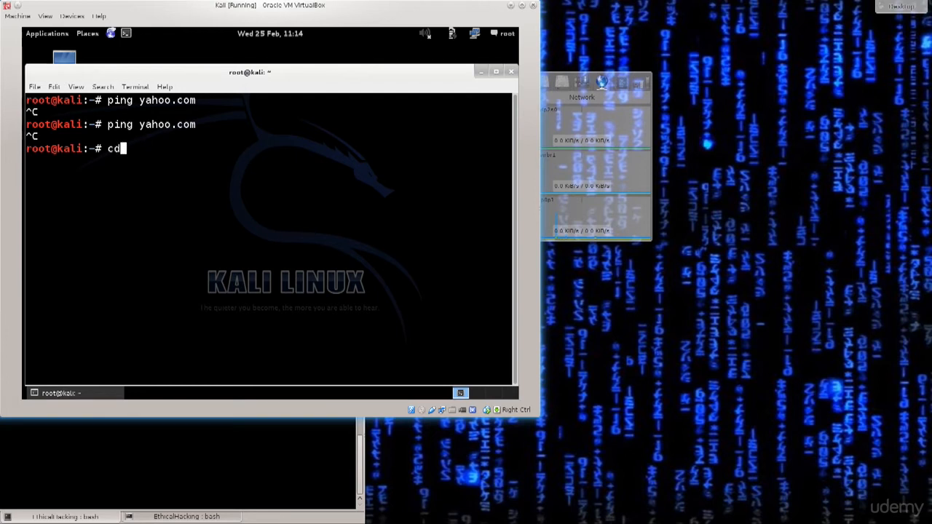
{"action": "type", "text": "/"}
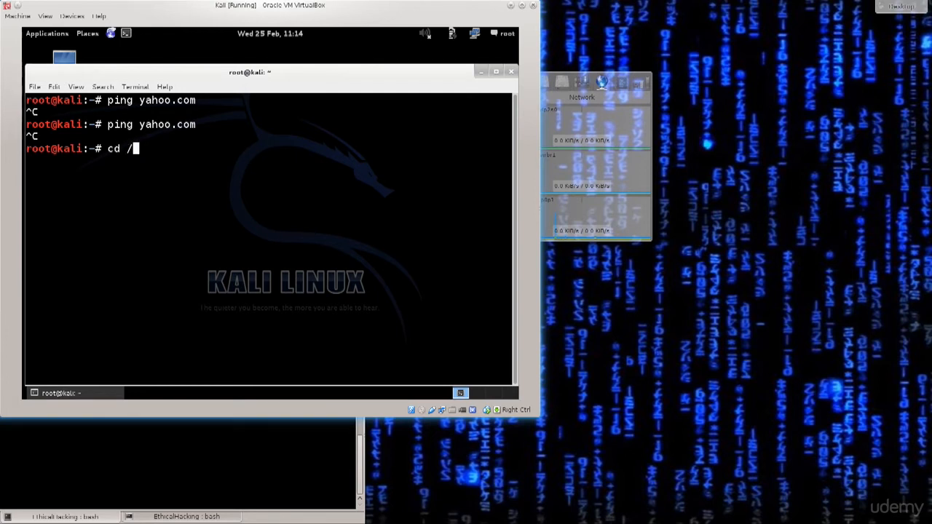
{"action": "type", "text": "etc/NetworkManager/"}
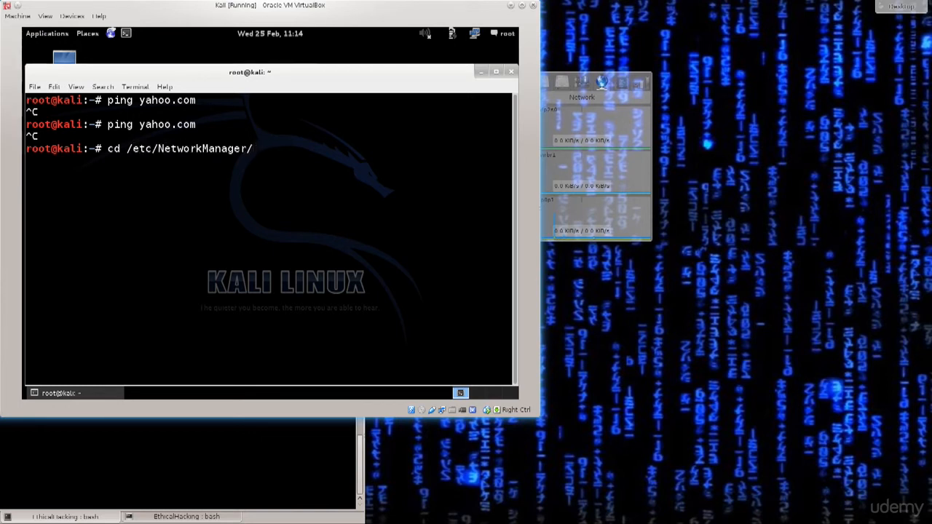
{"action": "type", "text": "ls"}
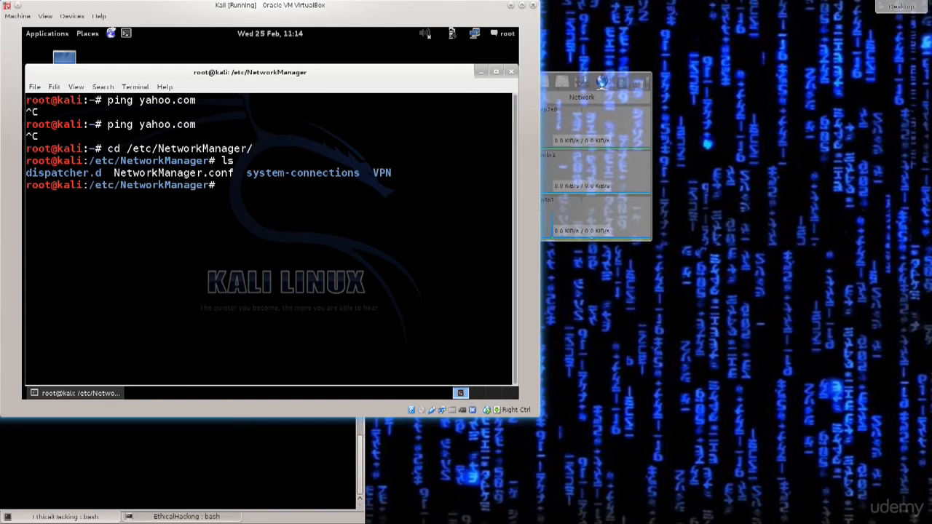
{"action": "type", "text": "nano"}
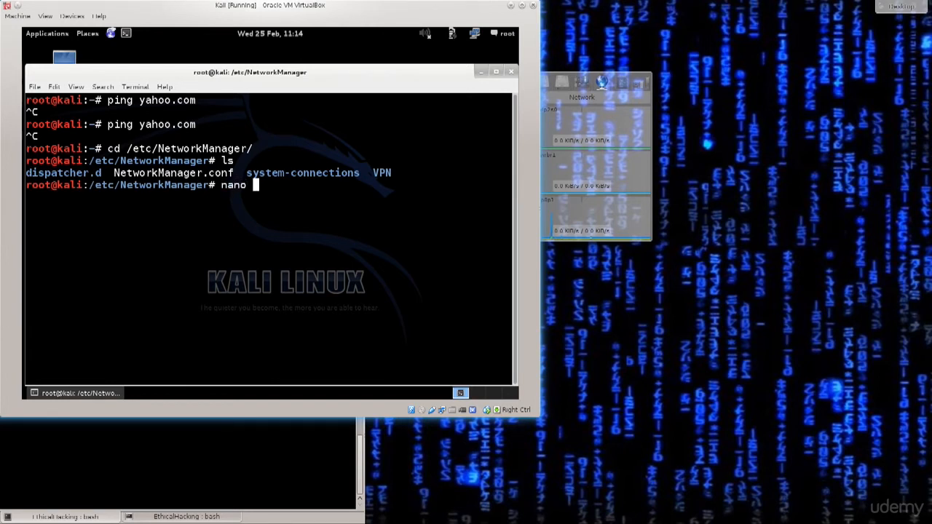
- Edit NetworkManager.conf in nano, changing managed=false to managed=true, and save
{"action": "type", "text": "Ne"}
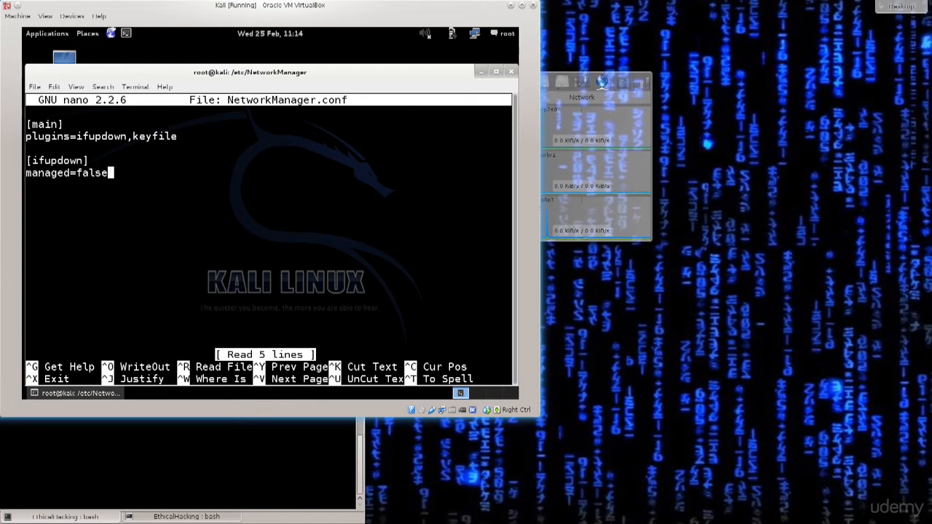
{"action": "key", "text": "BackSpace"}
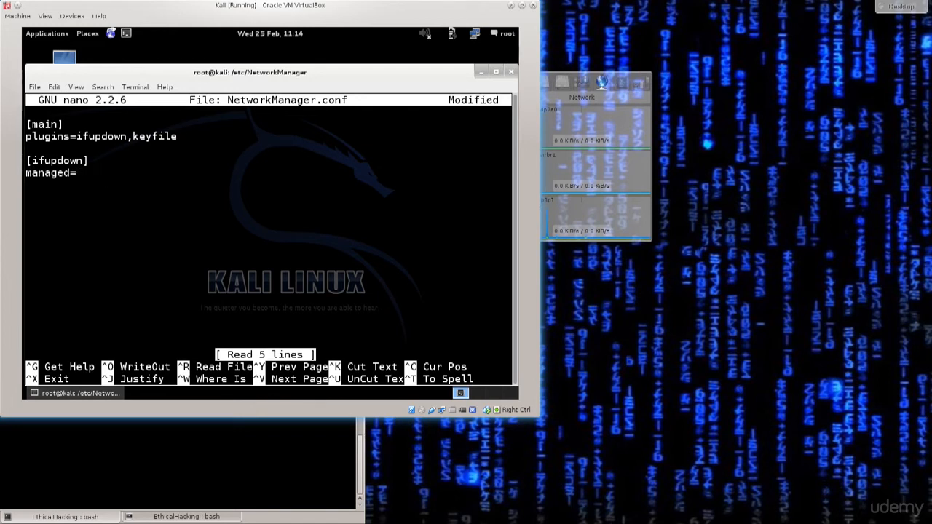
{"action": "type", "text": "true"}
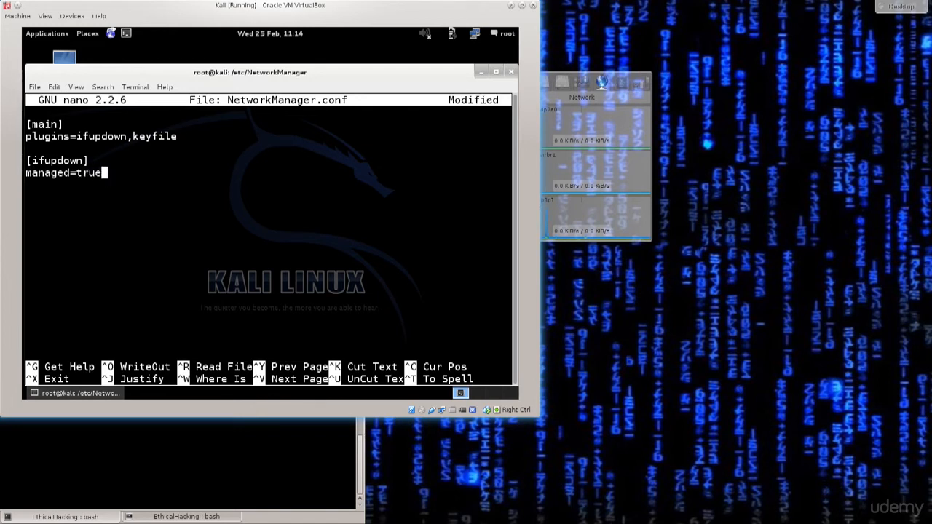
{"action": "key", "text": "ctrl+o"}
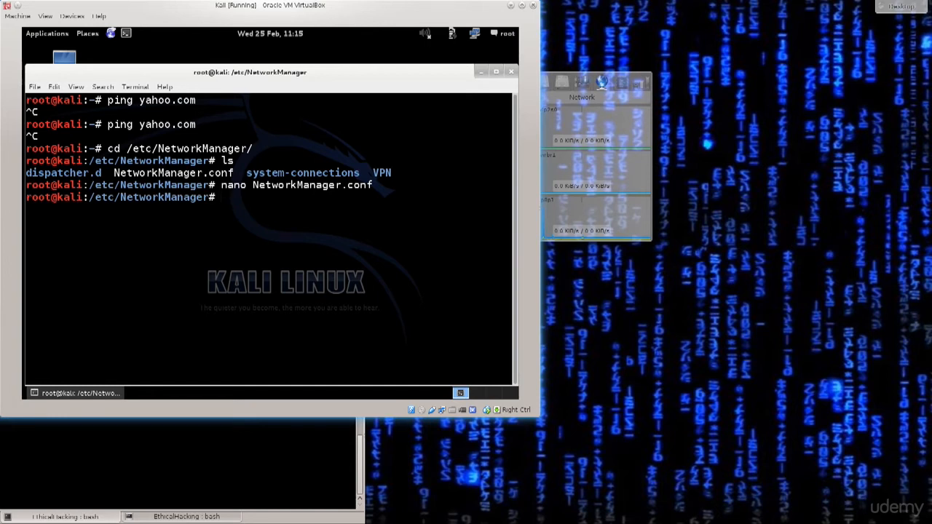
- Run 'service network-manager restart' so eth0 reports its connection established
{"action": "type", "text": "service"}
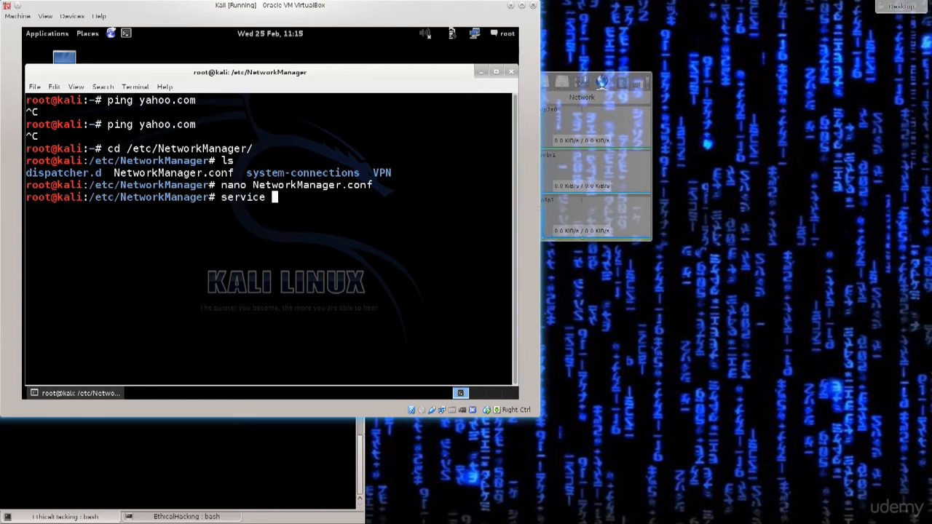
{"action": "type", "text": "network-manage"}
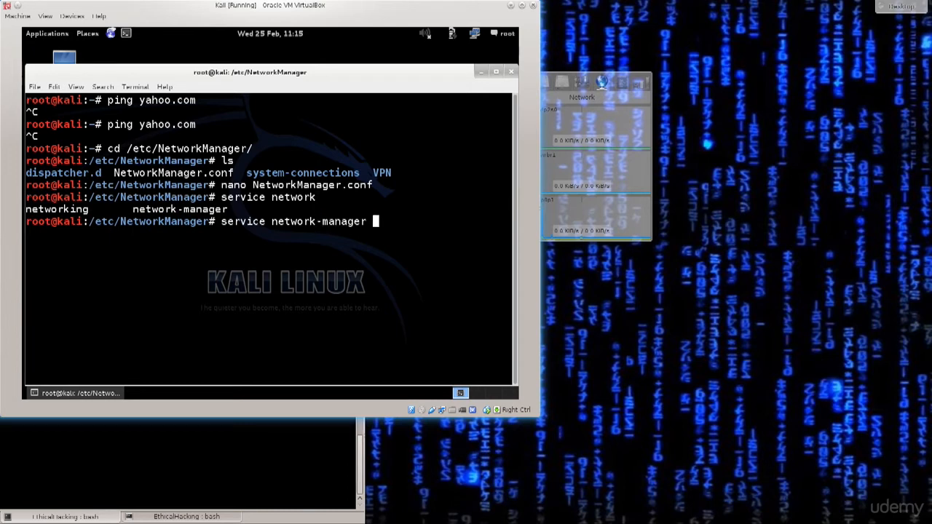
{"action": "type", "text": "res"}
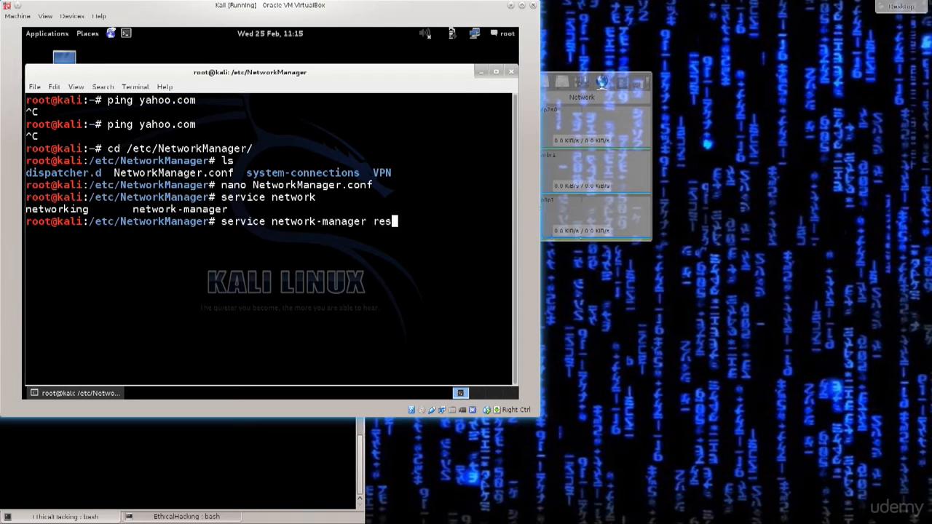
{"action": "key", "text": "Return"}
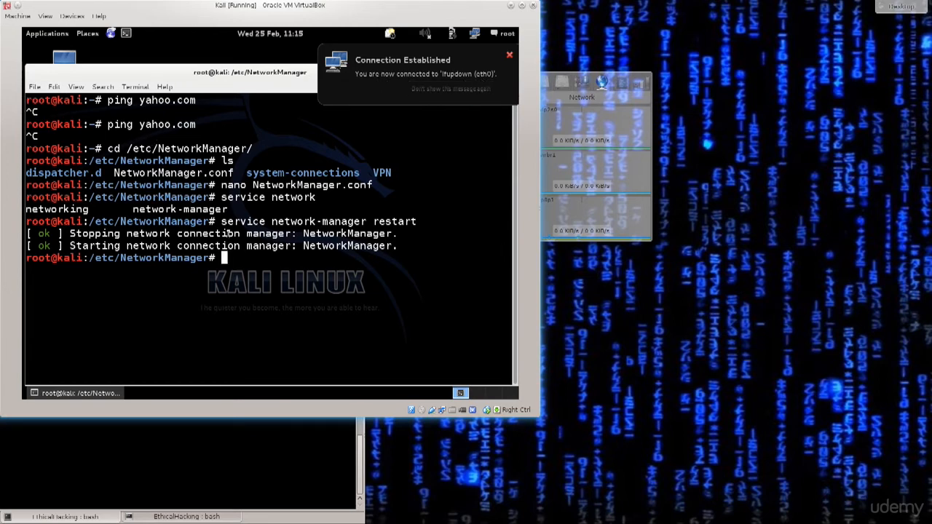
- Ping yahoo.com and stop it after 4 replies with 0% packet loss
{"action": "type", "text": "ping yahoo.com"}
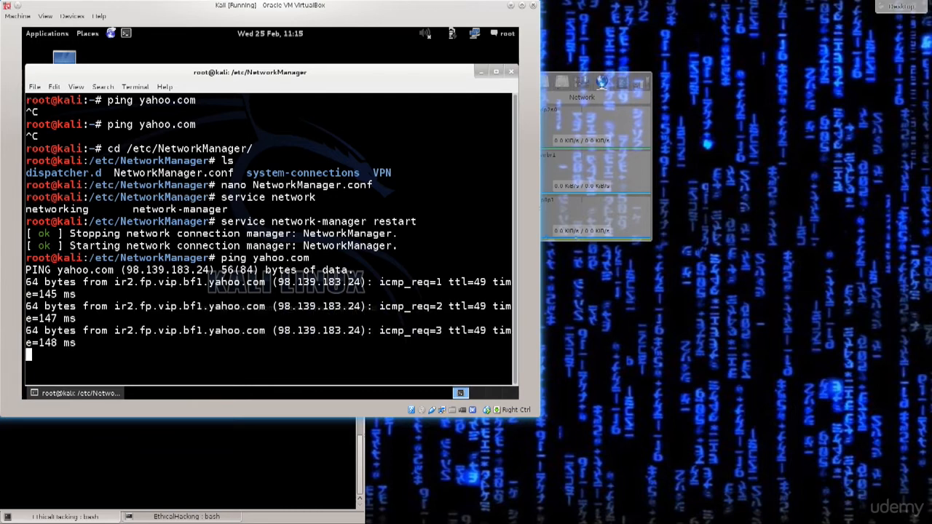
{"action": "key", "text": "ctrl+c"}
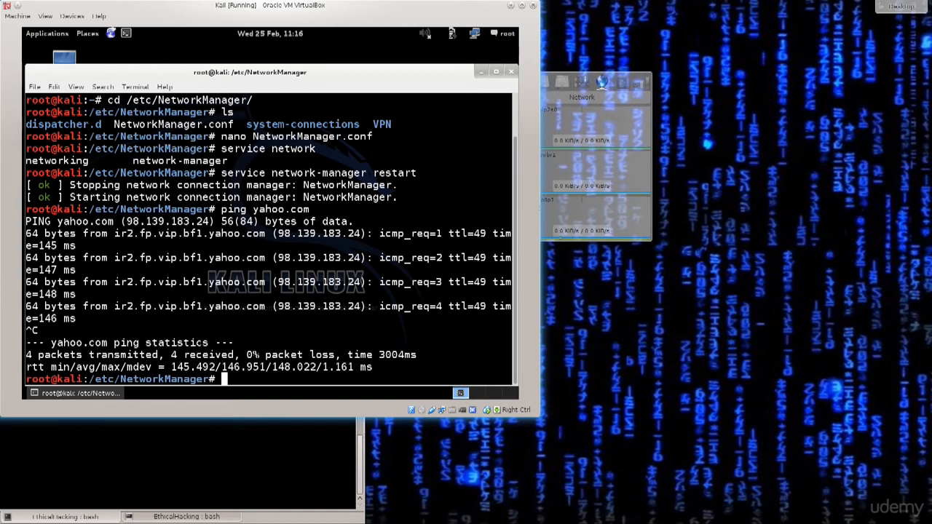
- Clear the terminal, cd to the root home folder, and run apt-get update
{"action": "type", "text": "clear"}
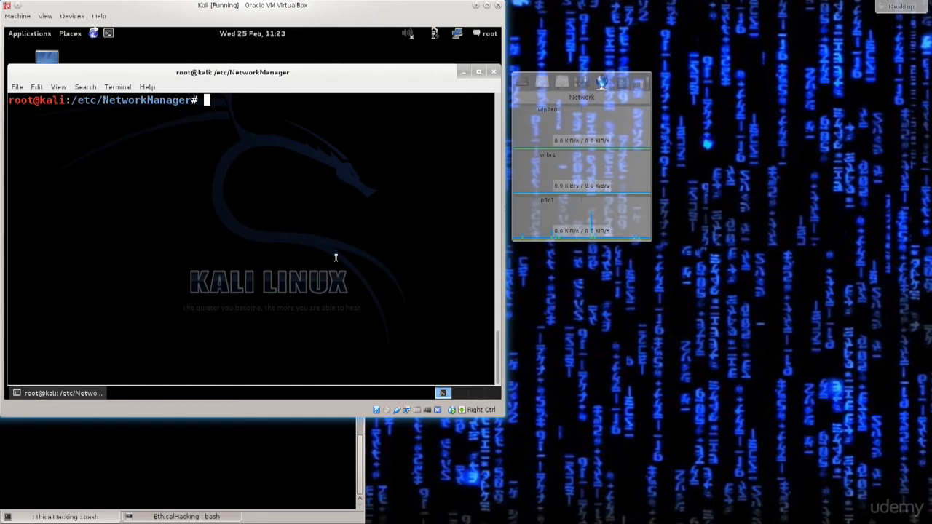
{"action": "type", "text": "cd"}
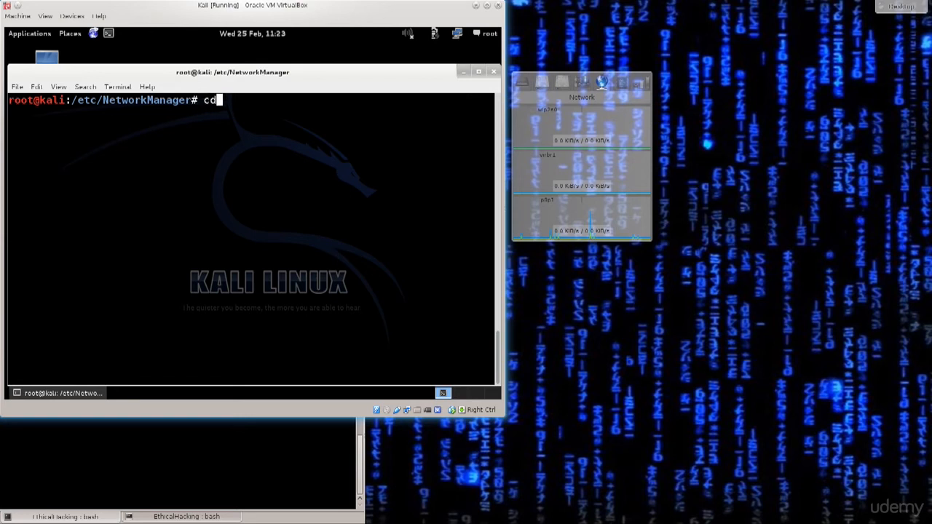
{"action": "key", "text": "Return"}
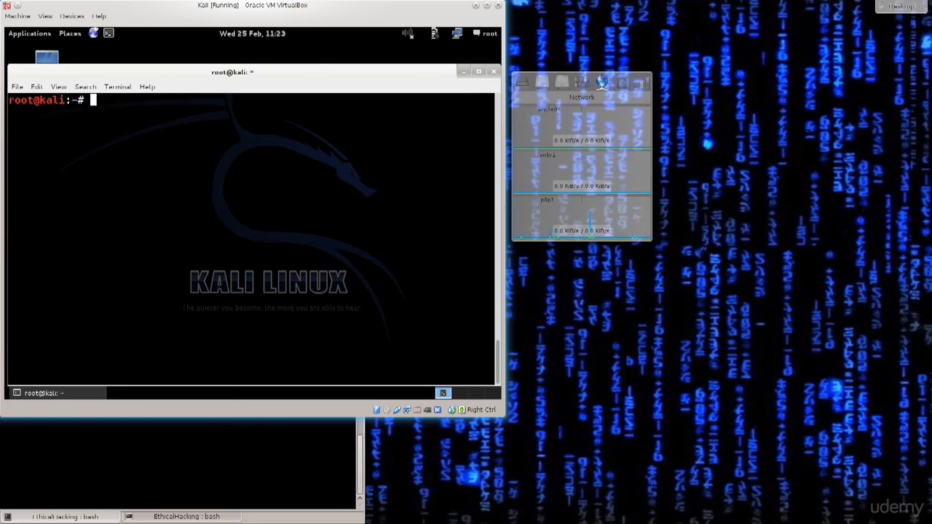
{"action": "type", "text": "apt-get update"}
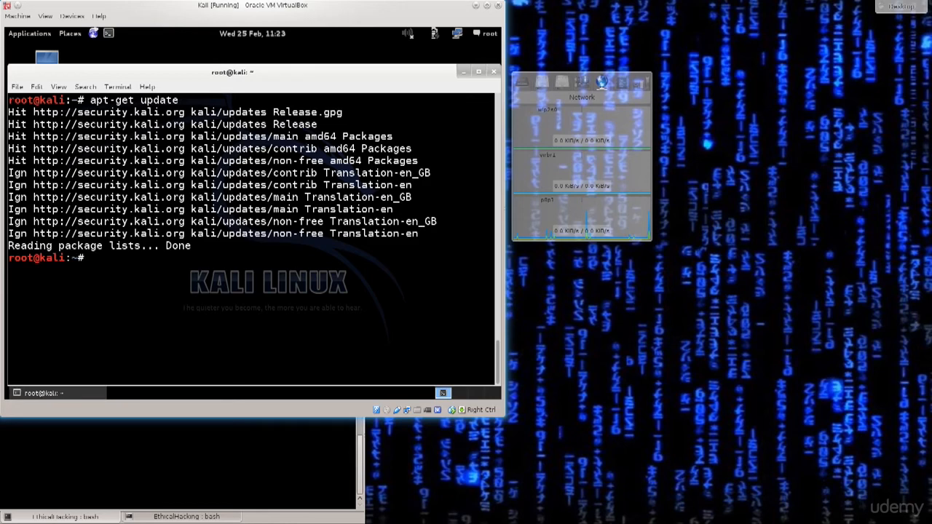
- Run apt-get upgrade, review the 127 packages, and answer y to the 254 MB download
{"action": "type", "text": "apt-get upgrade"}
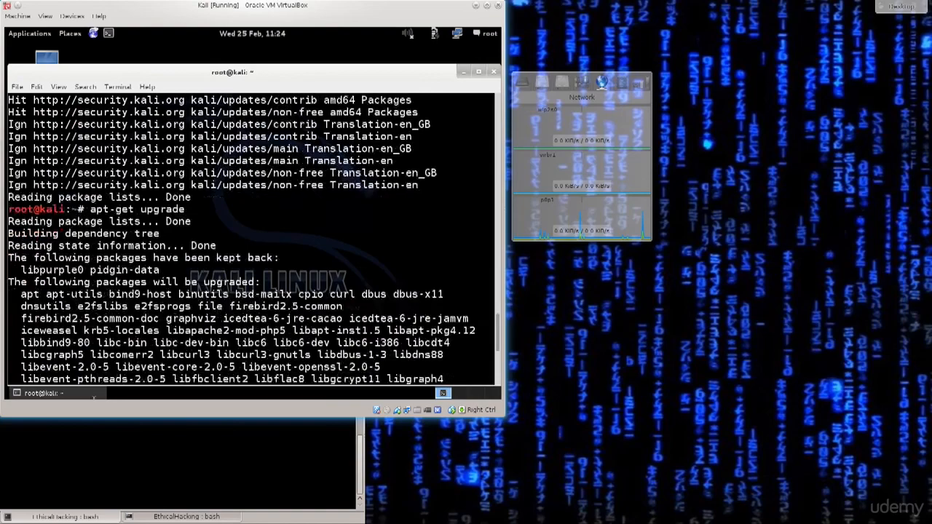
{"action": "scroll", "scroll_direction": "down", "scroll_amount": 3}
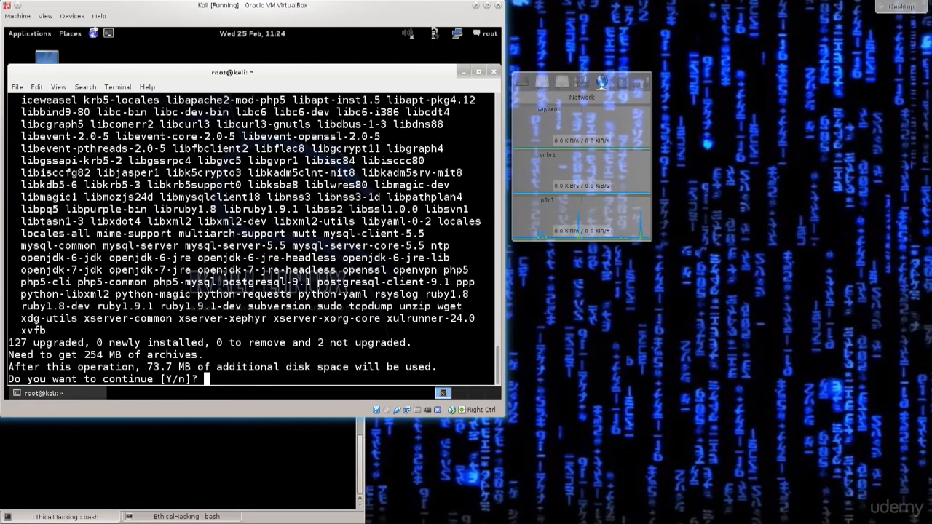
{"action": "type", "text": "Y"}
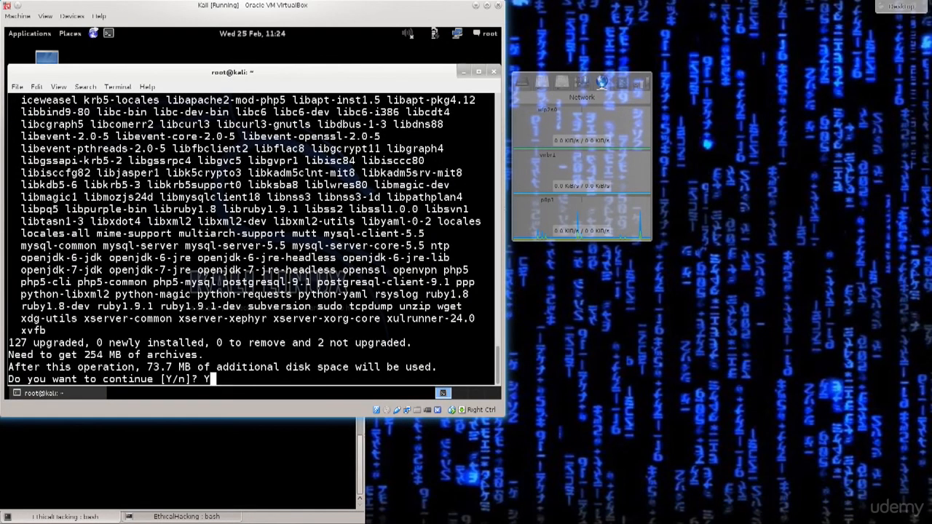
{"action": "type", "text": "y"}
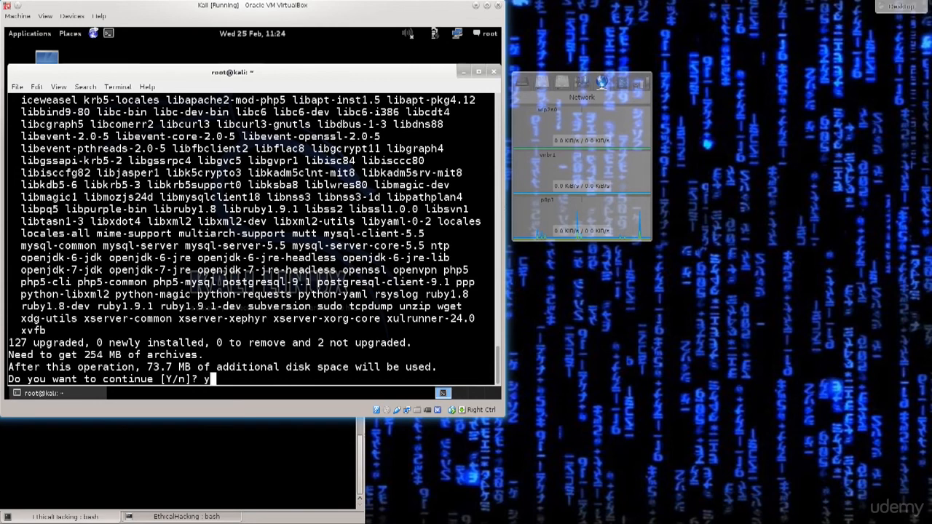